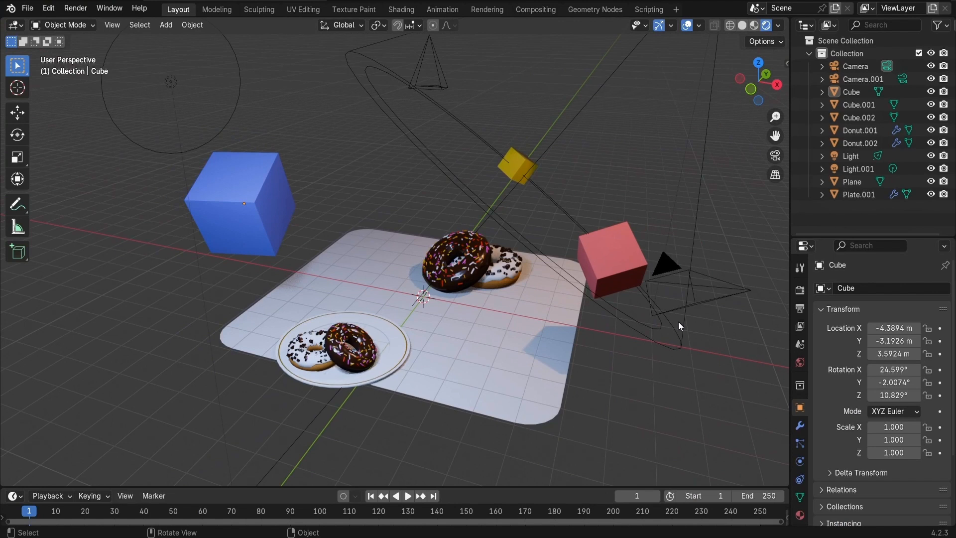
- Write a script importing bpy that loops over bpy.data.objects and prints each obj.name
{"action": "left_click", "coordinate": [860, 168]}
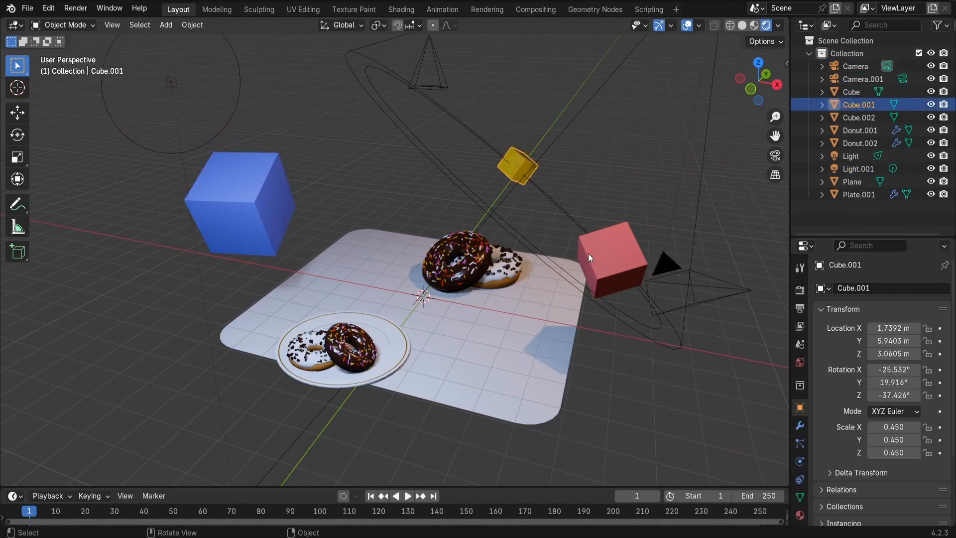
{"action": "left_click", "coordinate": [610, 259]}
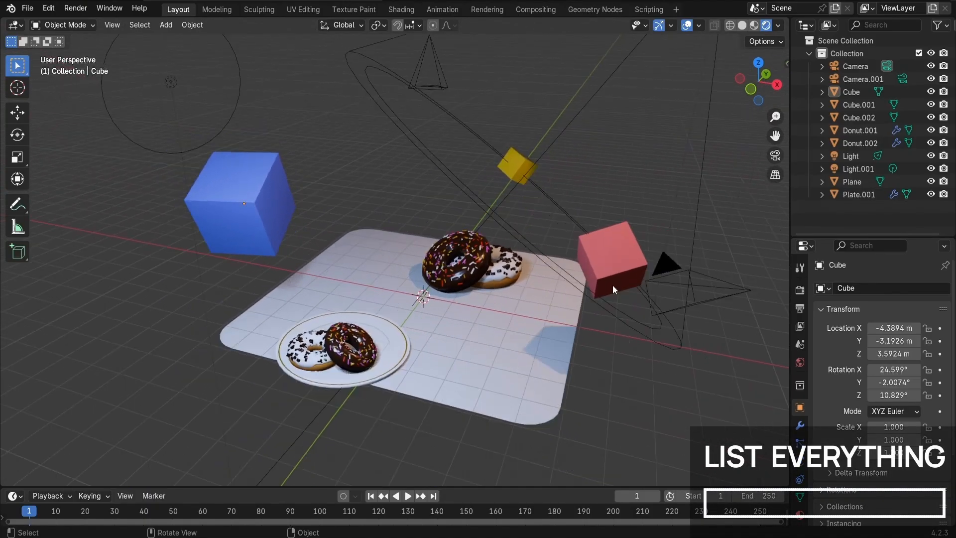
{"action": "left_click", "coordinate": [613, 268]}
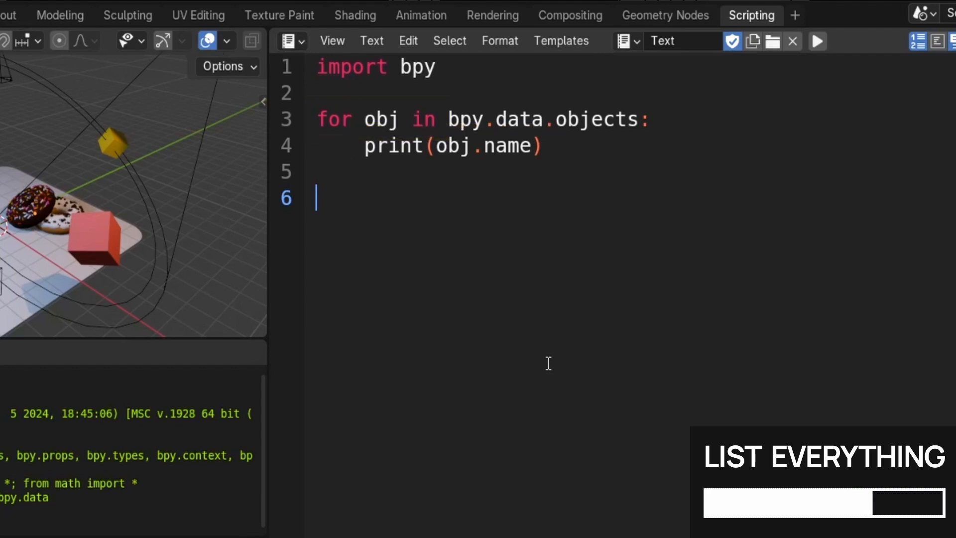
- Run the object-listing script and show every name, Camera through Plate.001, in the system console
{"action": "left_click", "coordinate": [816, 41]}
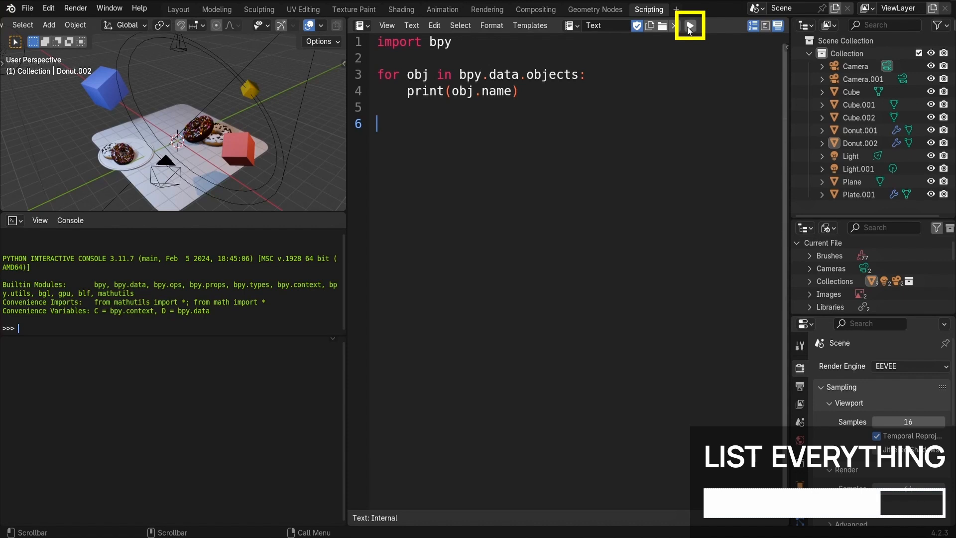
{"action": "left_click", "coordinate": [689, 26]}
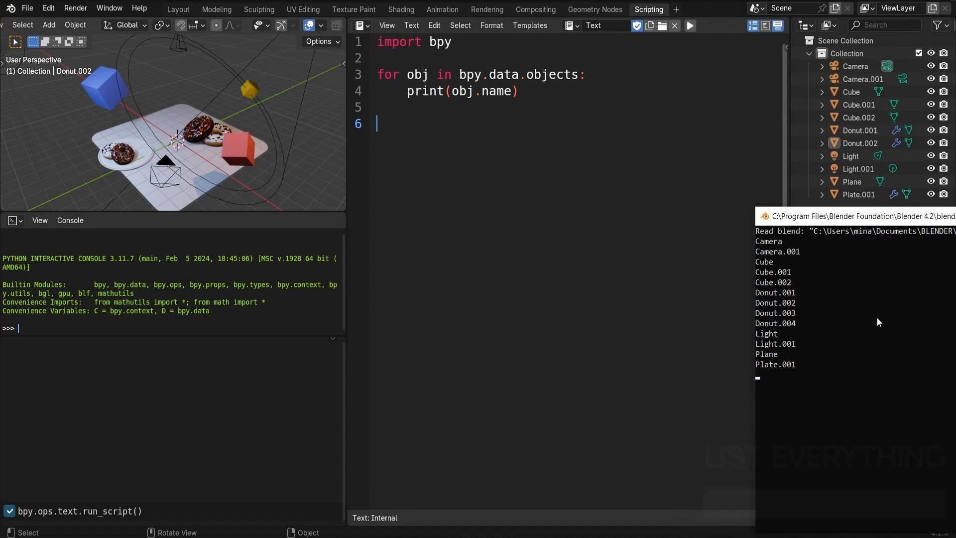
{"action": "left_click", "coordinate": [177, 9]}
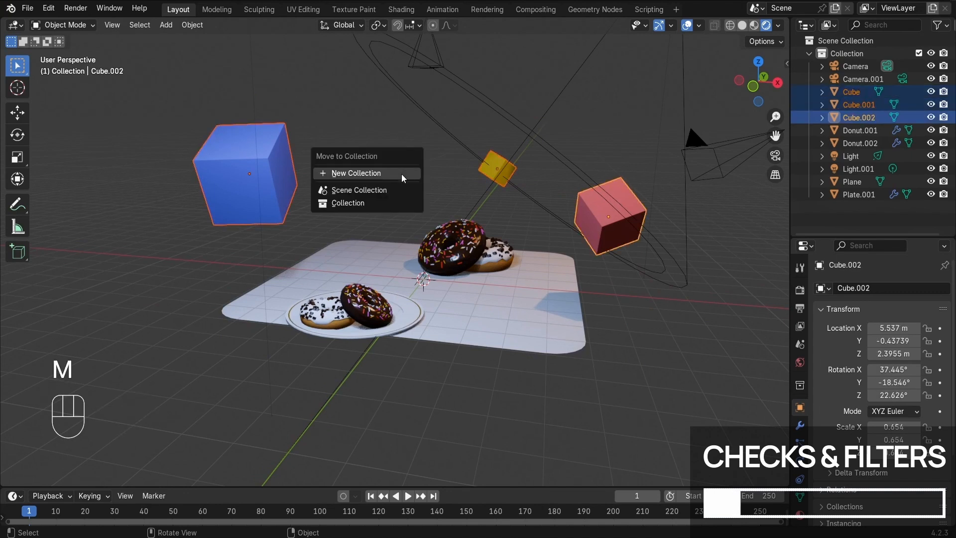
- Move the three selected cubes into a new collection named 'My Cubes'
{"action": "left_click", "coordinate": [357, 173]}
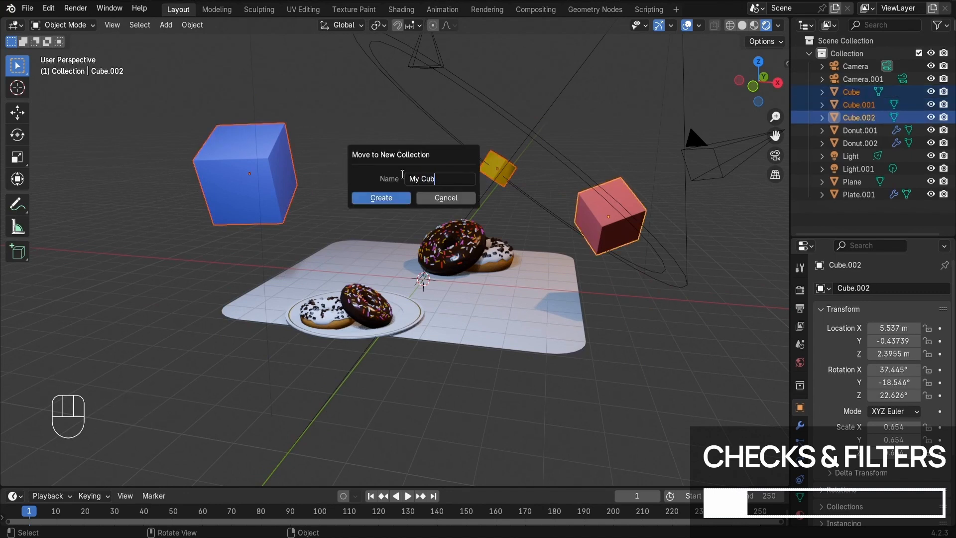
{"action": "left_click", "coordinate": [380, 197]}
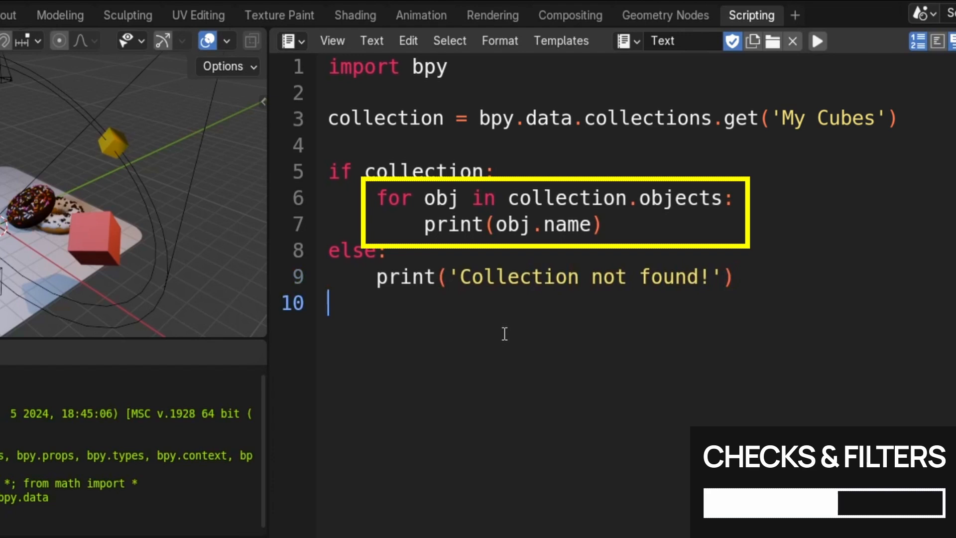
- Make the script fetch bpy.data.collections.get('My Cubes') and print its objects, else 'Collection not found!'
{"action": "left_click", "coordinate": [816, 42]}
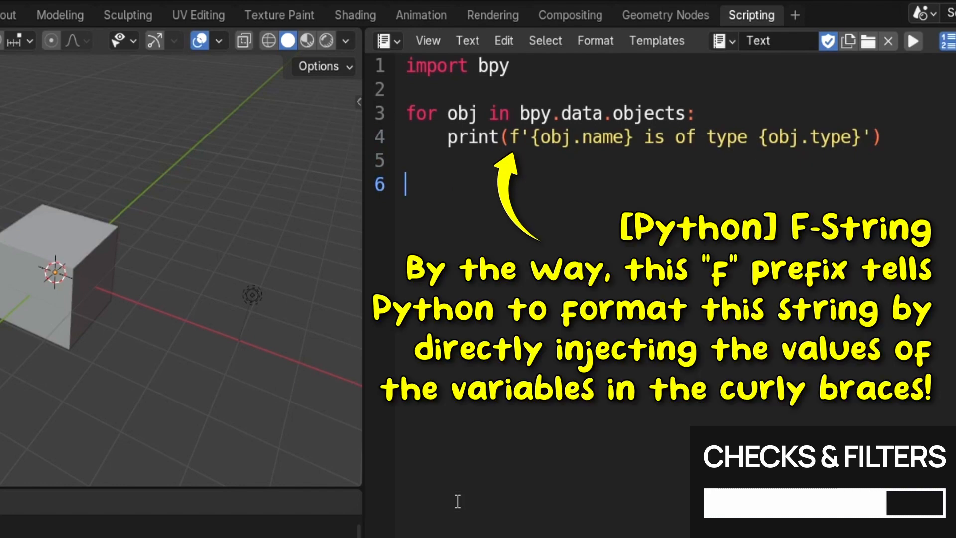
- Replace the print line with print(f'{obj.name} is of type {obj.type}')
{"action": "left_click", "coordinate": [913, 42]}
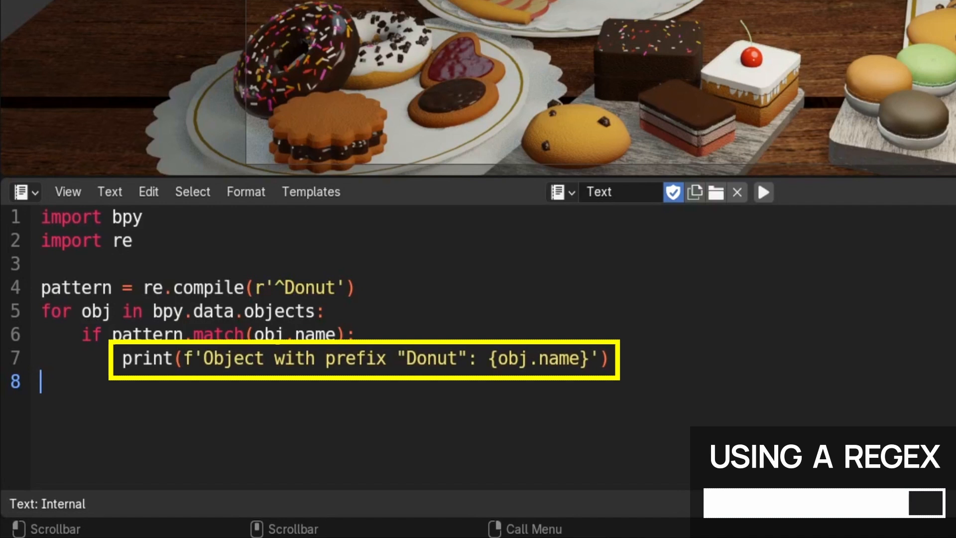
- Run the r'^Donut' regex script so Donut.001 through Donut.004 print to the console
{"action": "left_click", "coordinate": [762, 192]}
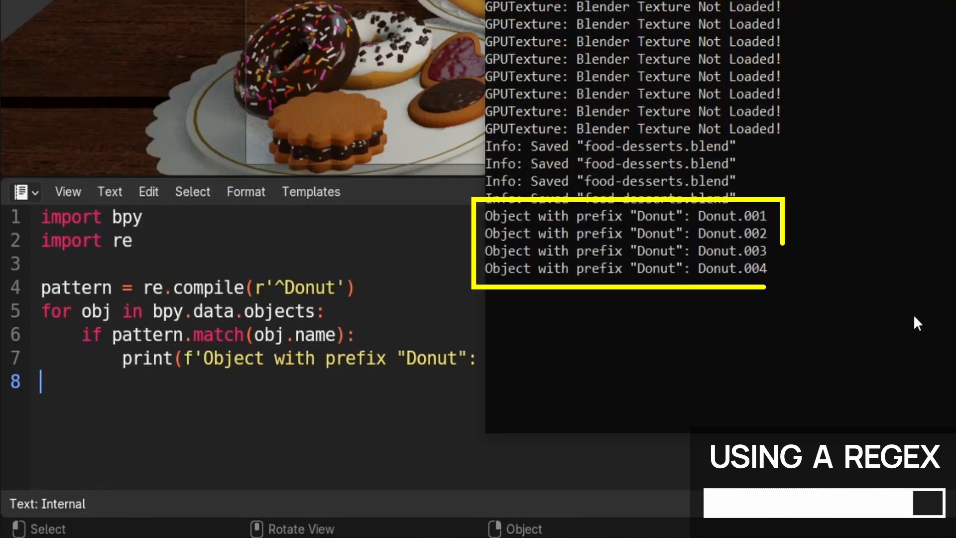